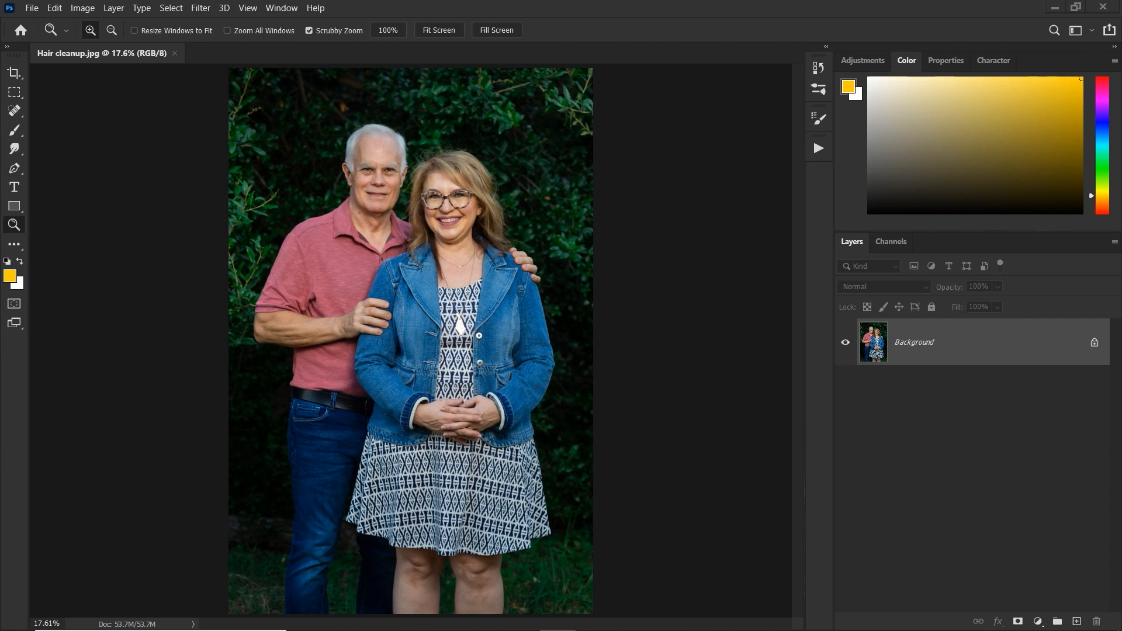
mouse_move(444, 168)
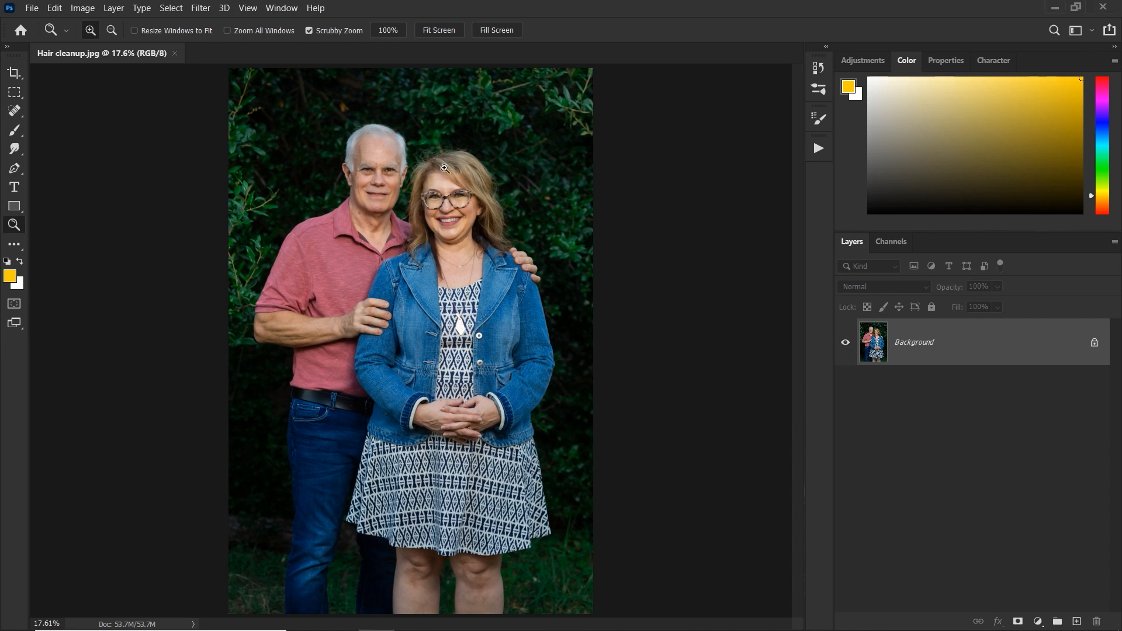
mouse_move(464, 141)
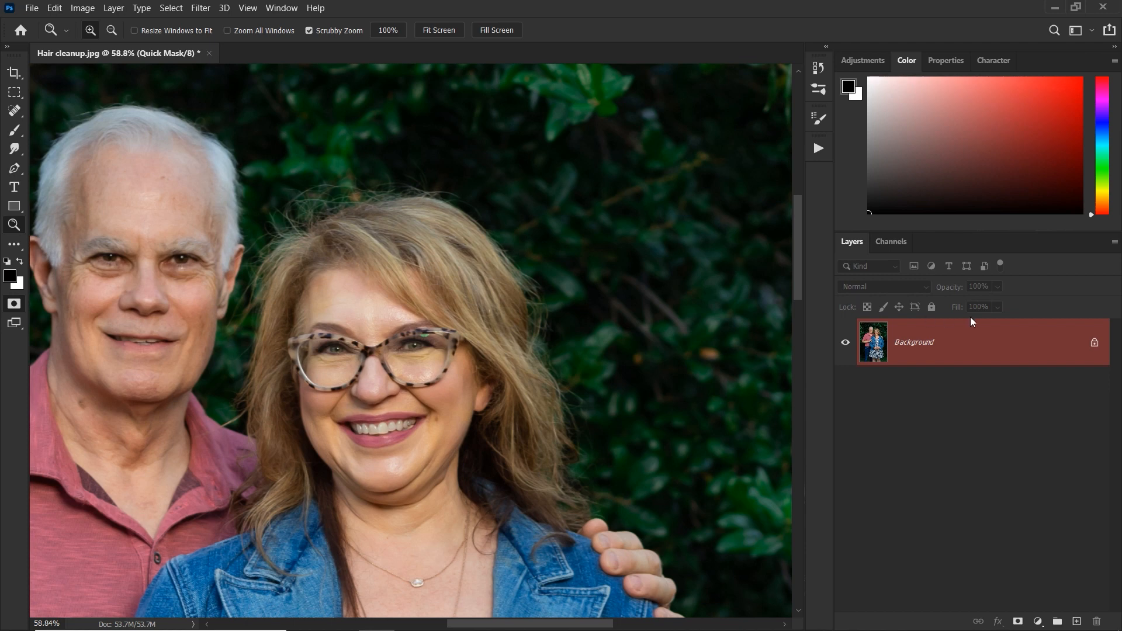
mouse_move(430, 247)
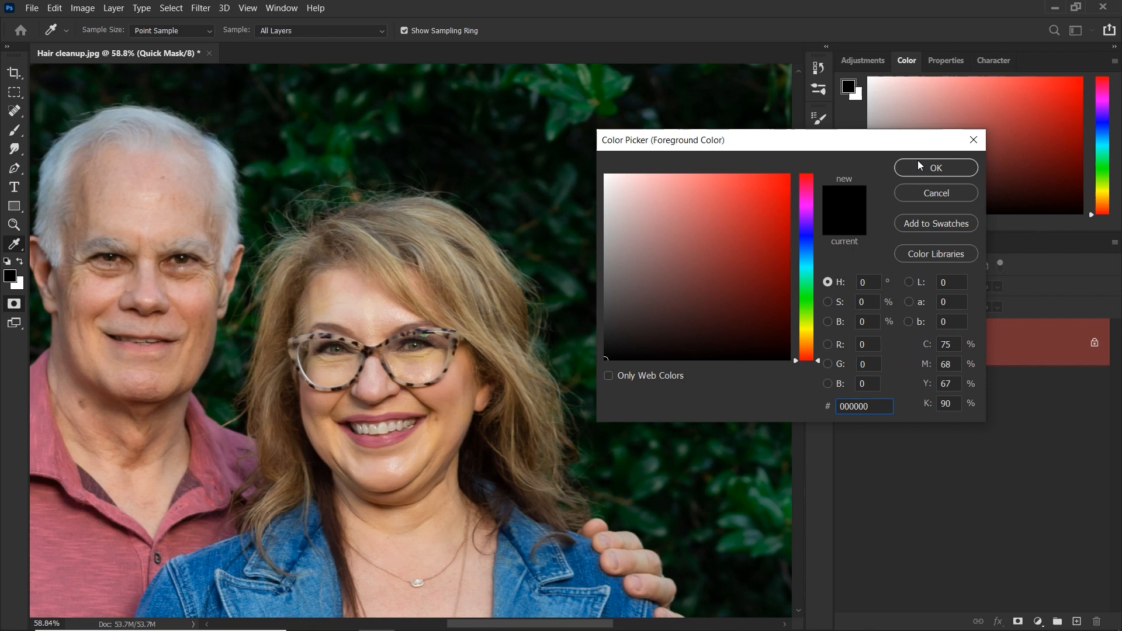
- Confirm black as the foreground painting colour in the Color Picker
left_click(935, 167)
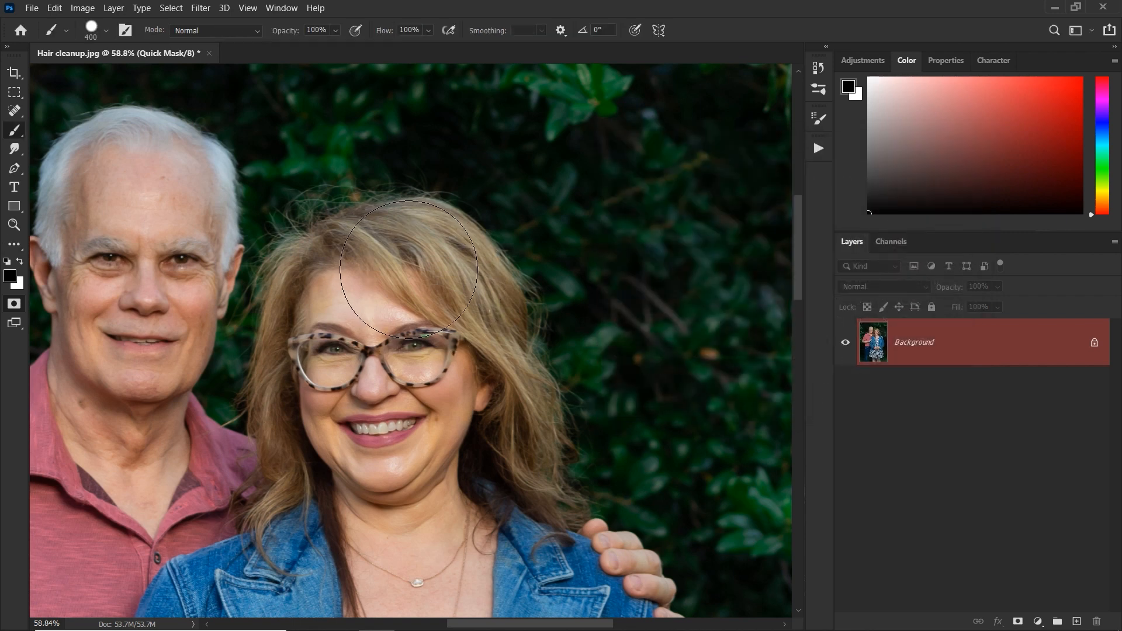
mouse_move(411, 290)
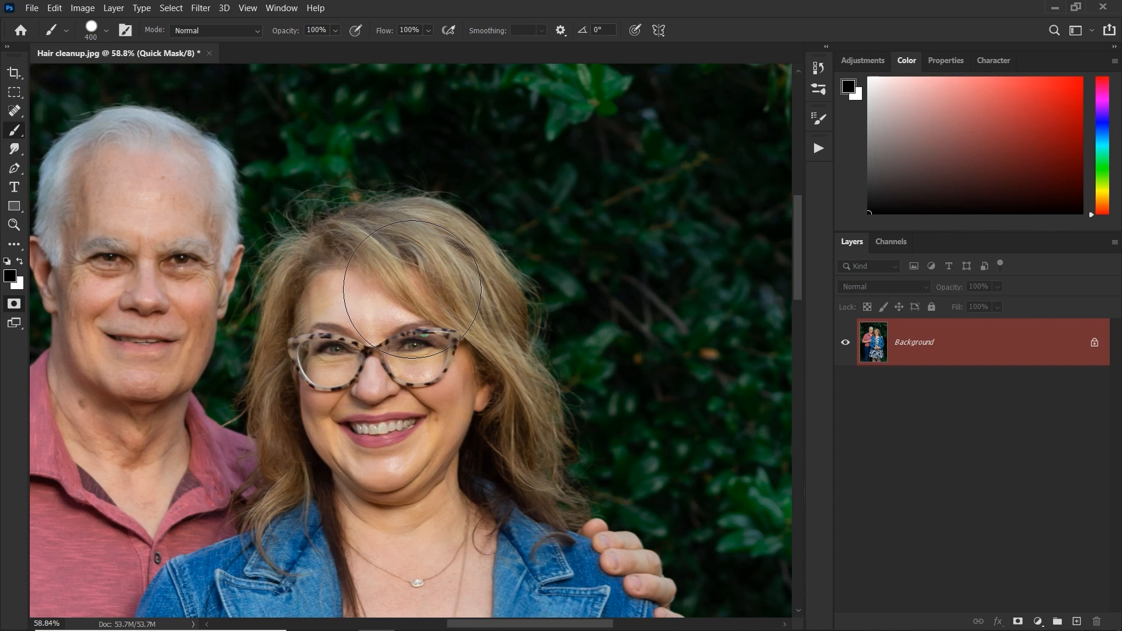
- Shrink the brush and mask the top of her hair and down the left side
left_click(411, 290)
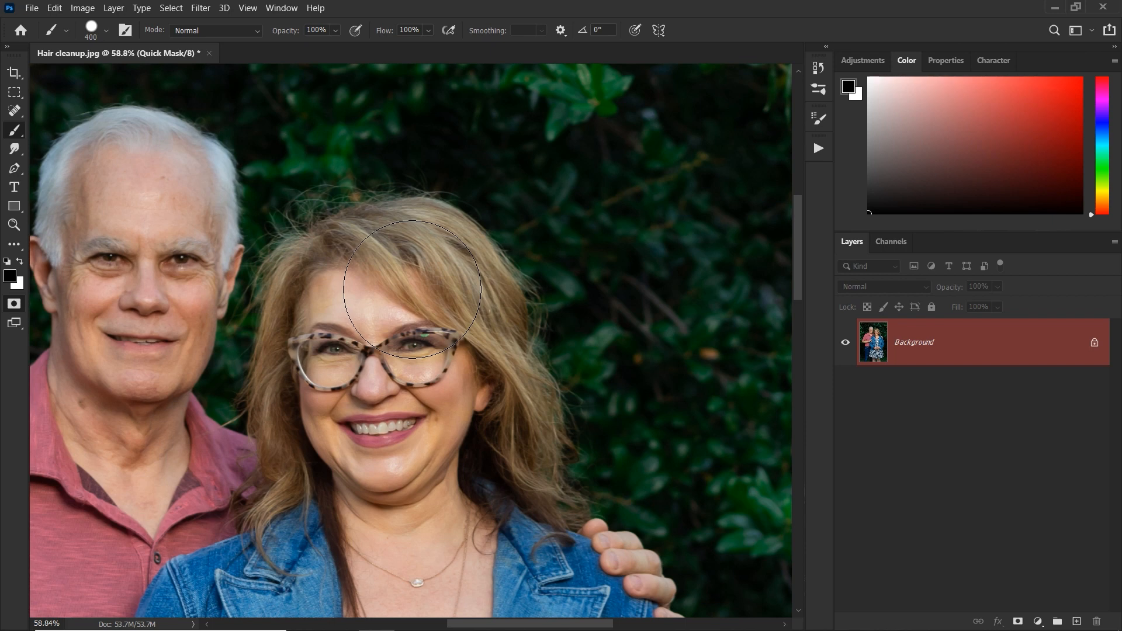
mouse_move(408, 280)
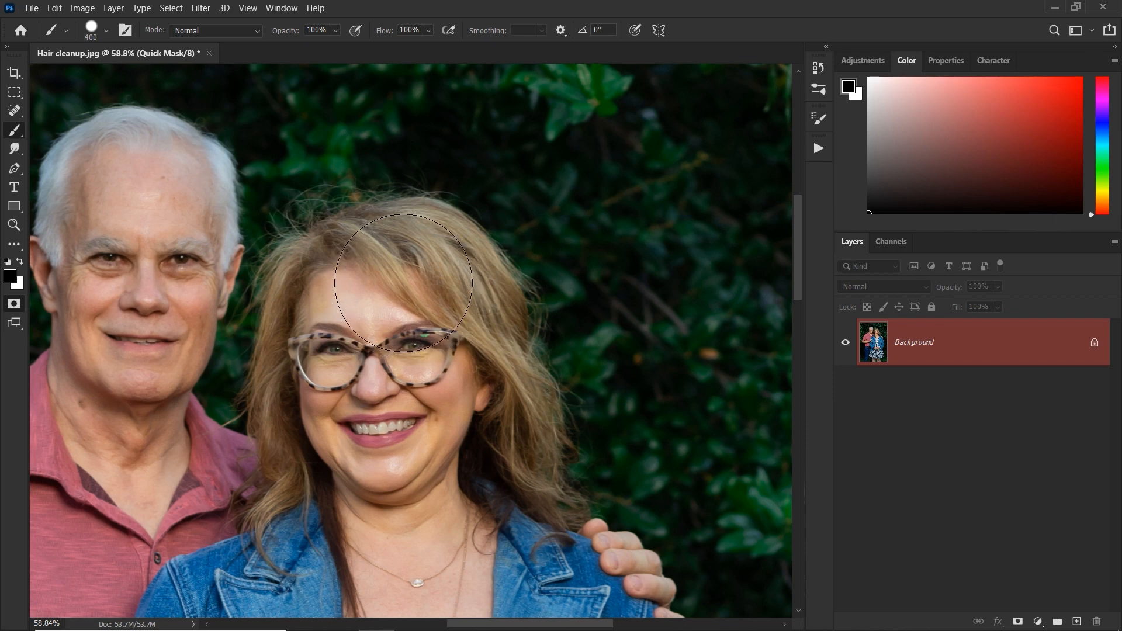
left_click(405, 269)
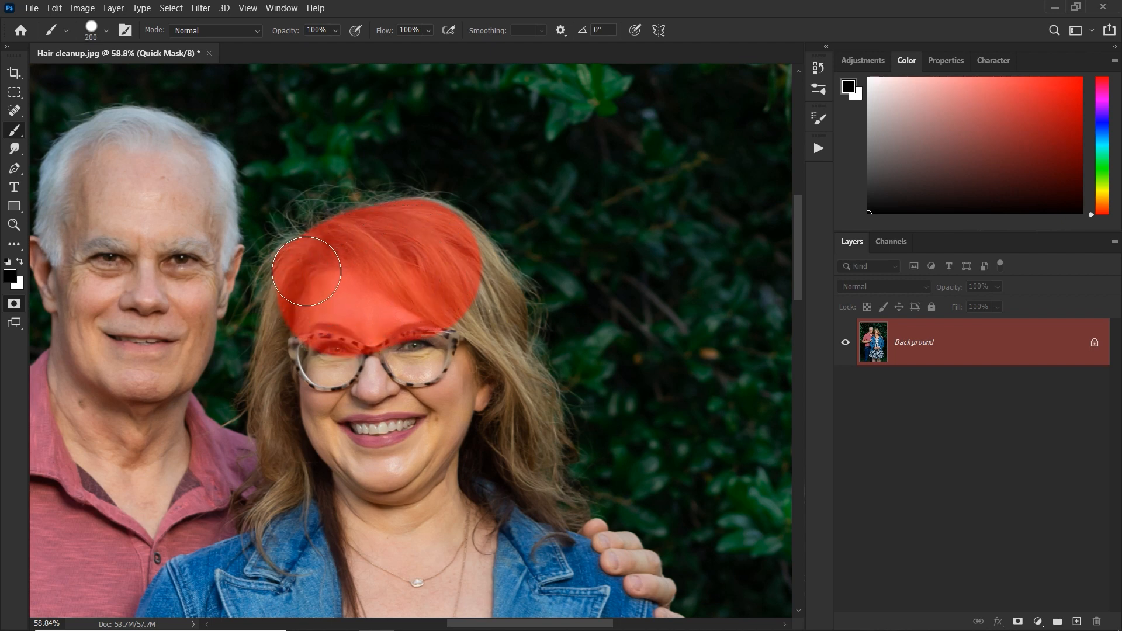
left_click_drag(306, 270, 285, 384)
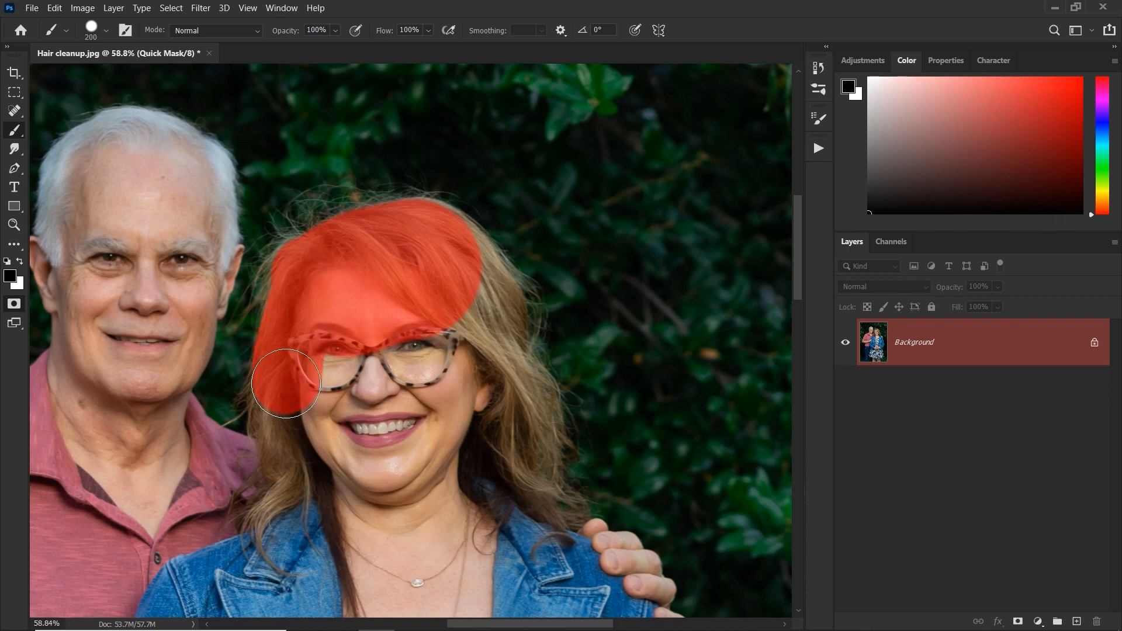
left_click_drag(284, 384, 279, 417)
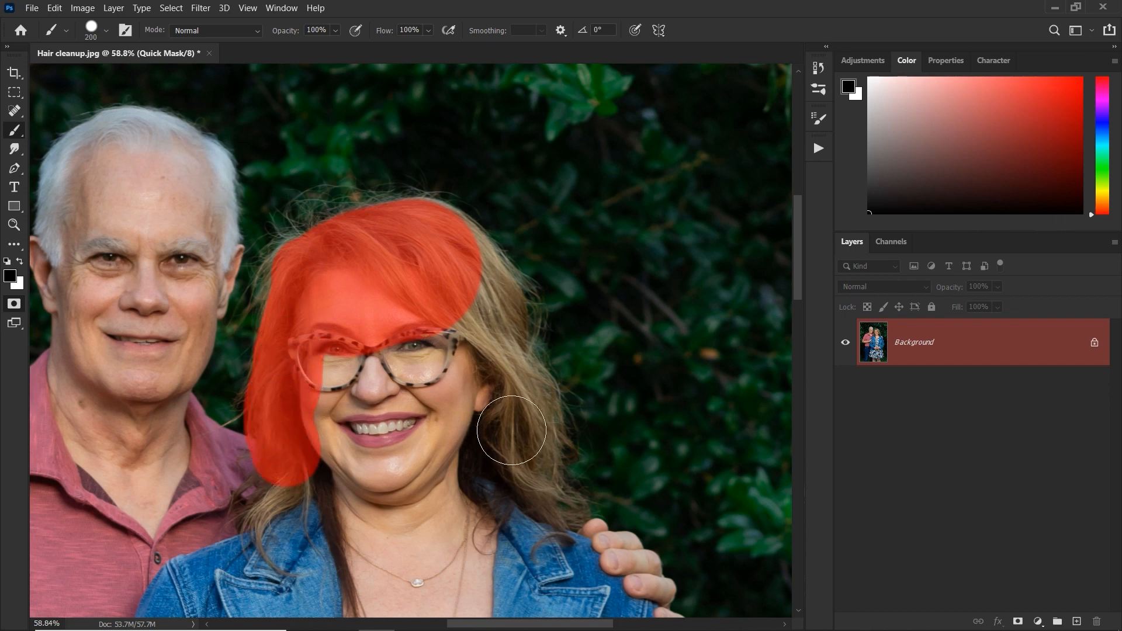
- Mask the right-side hair, fill the upper gaps and cover her face
left_click(525, 455)
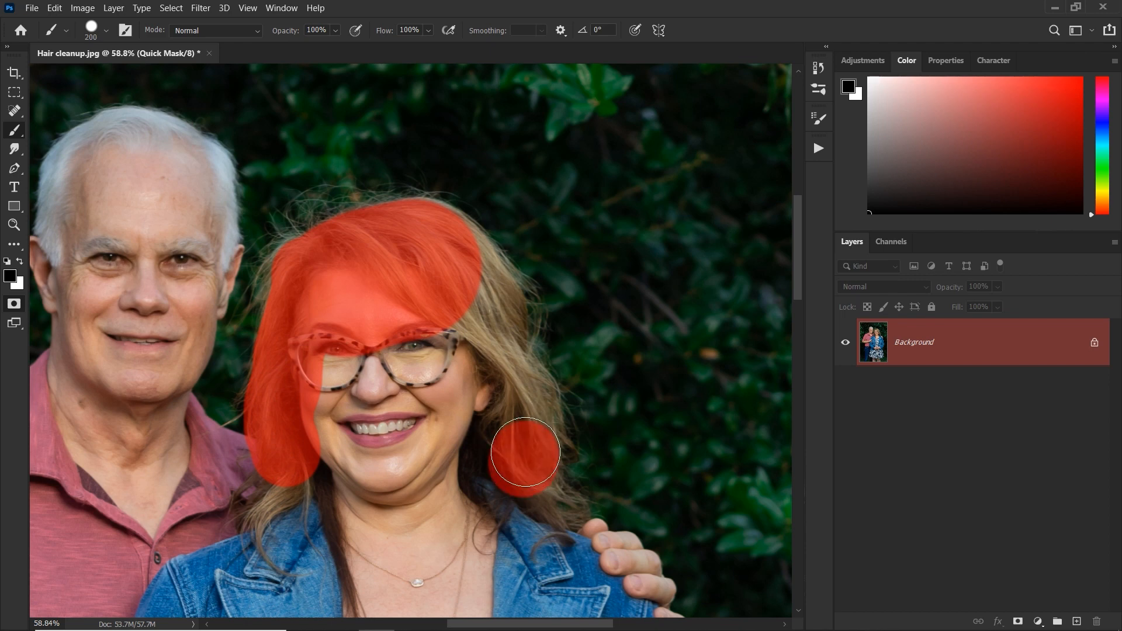
left_click_drag(526, 452, 508, 375)
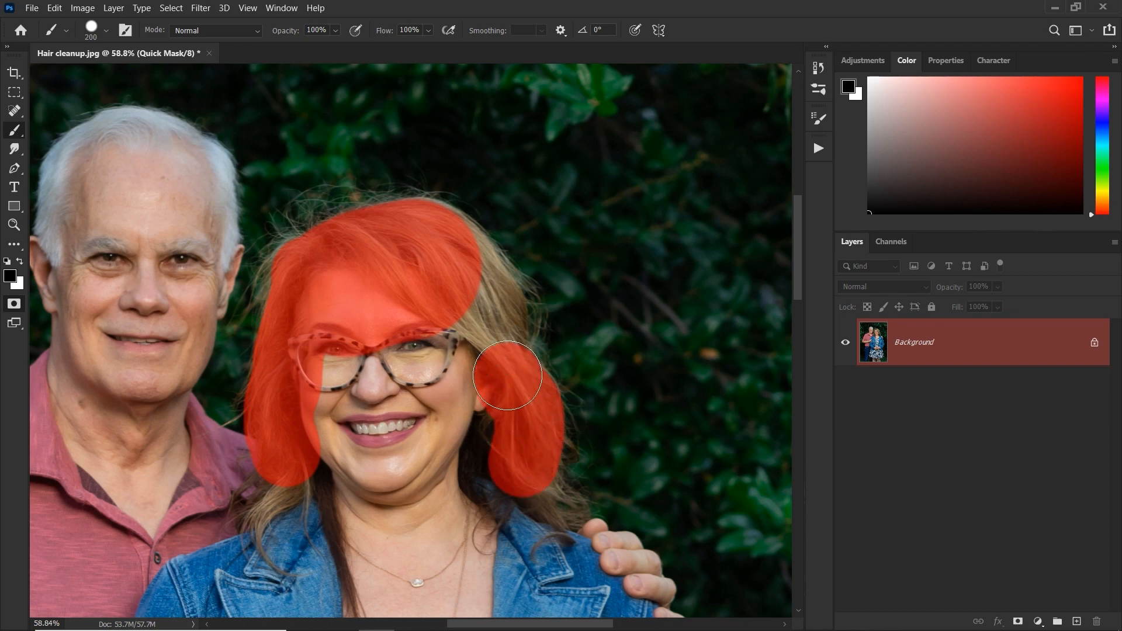
left_click_drag(509, 375, 490, 299)
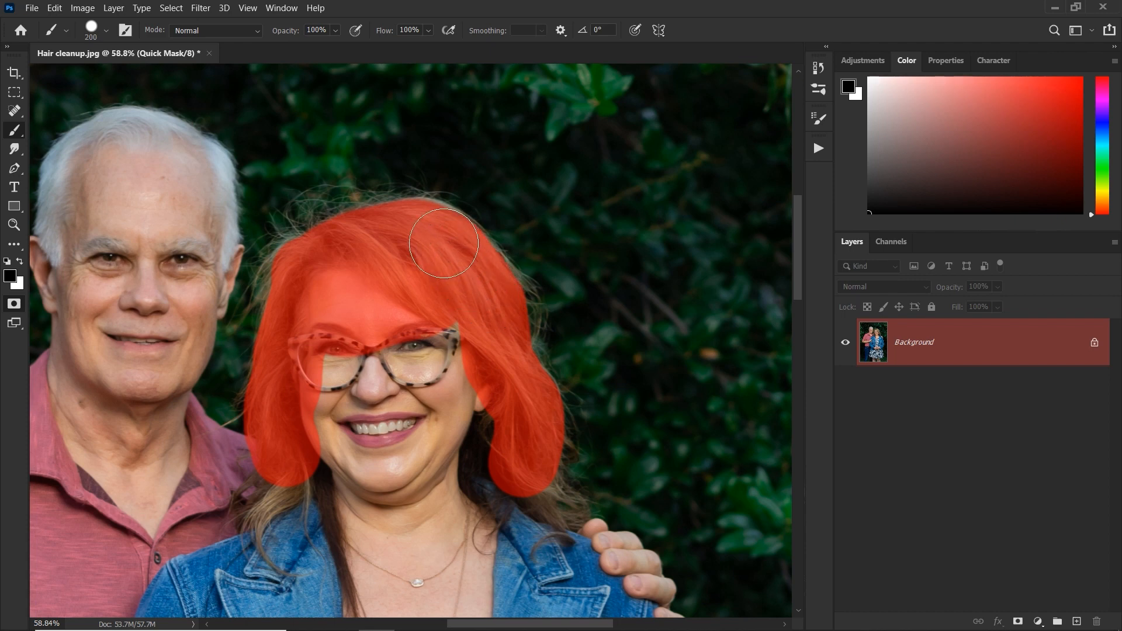
left_click_drag(444, 242, 476, 287)
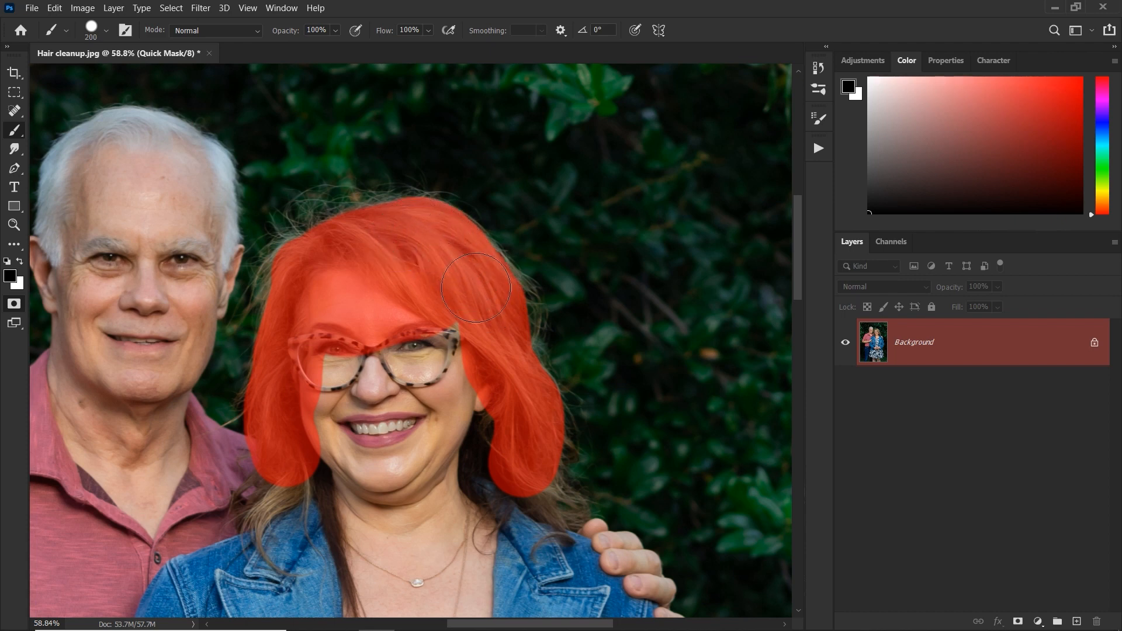
left_click_drag(476, 286, 341, 362)
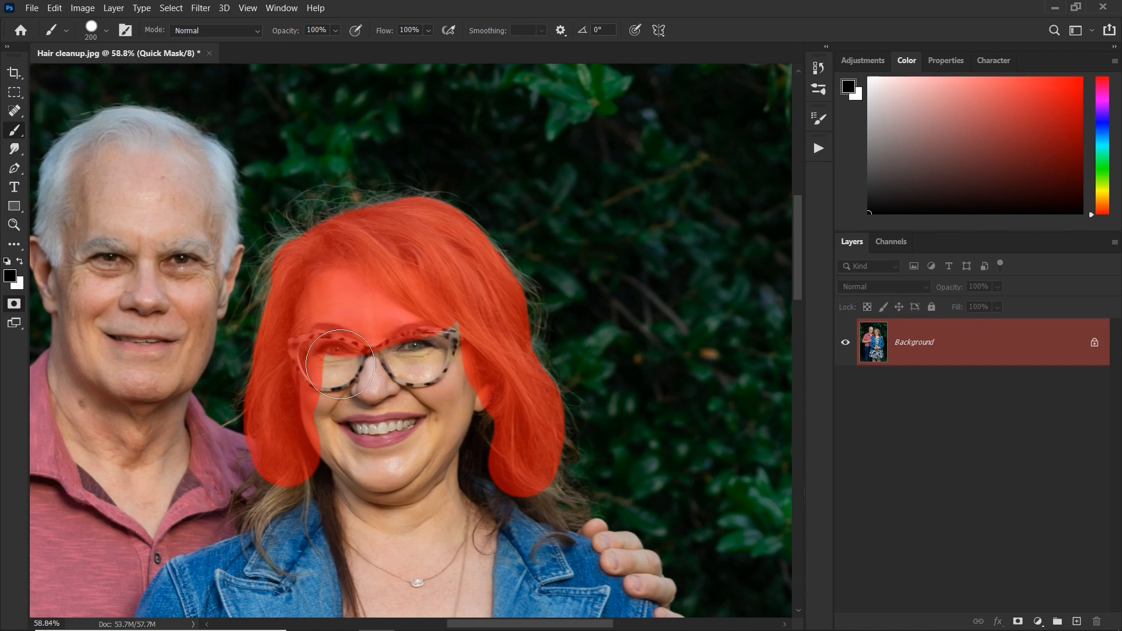
left_click_drag(341, 361, 429, 494)
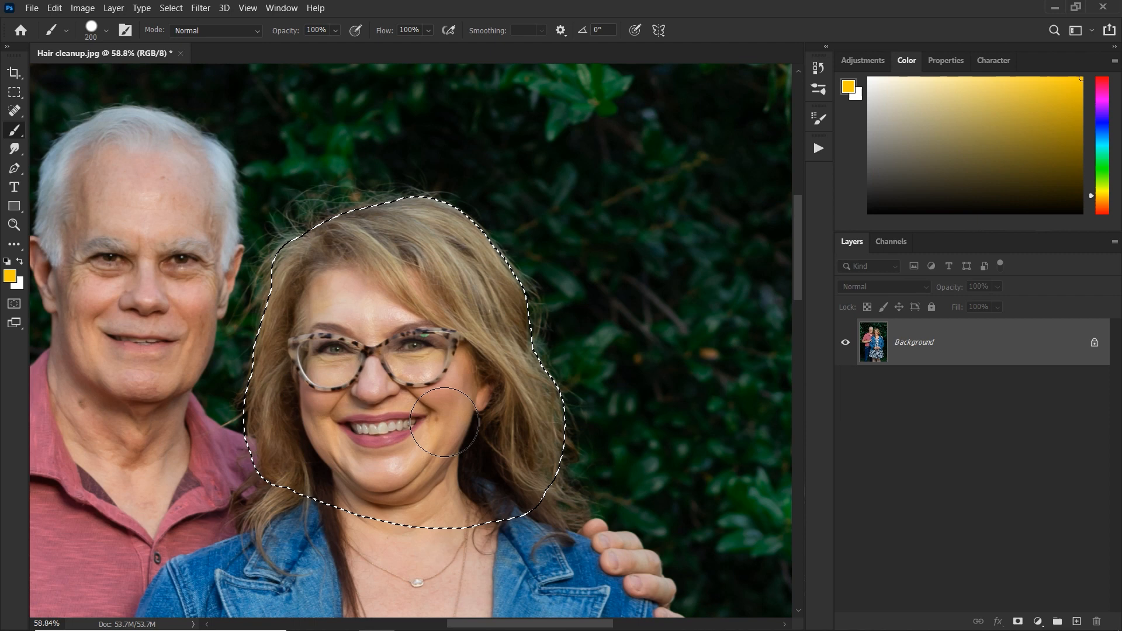
mouse_move(472, 355)
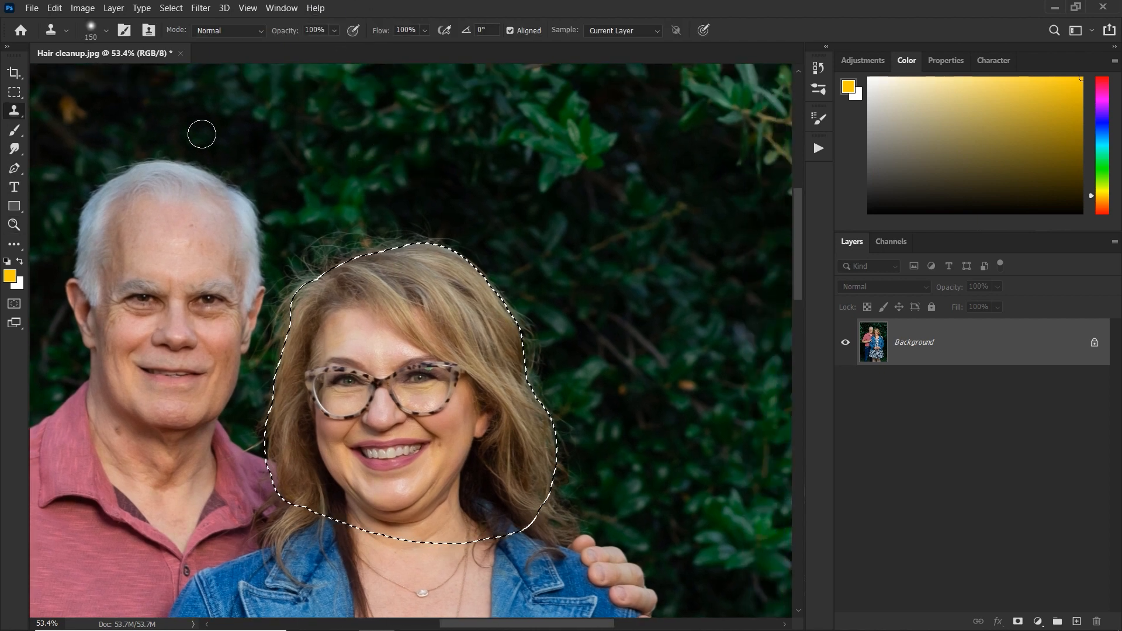
- Sample background foliage and clone it over stray hairs along the right edge
left_click(14, 110)
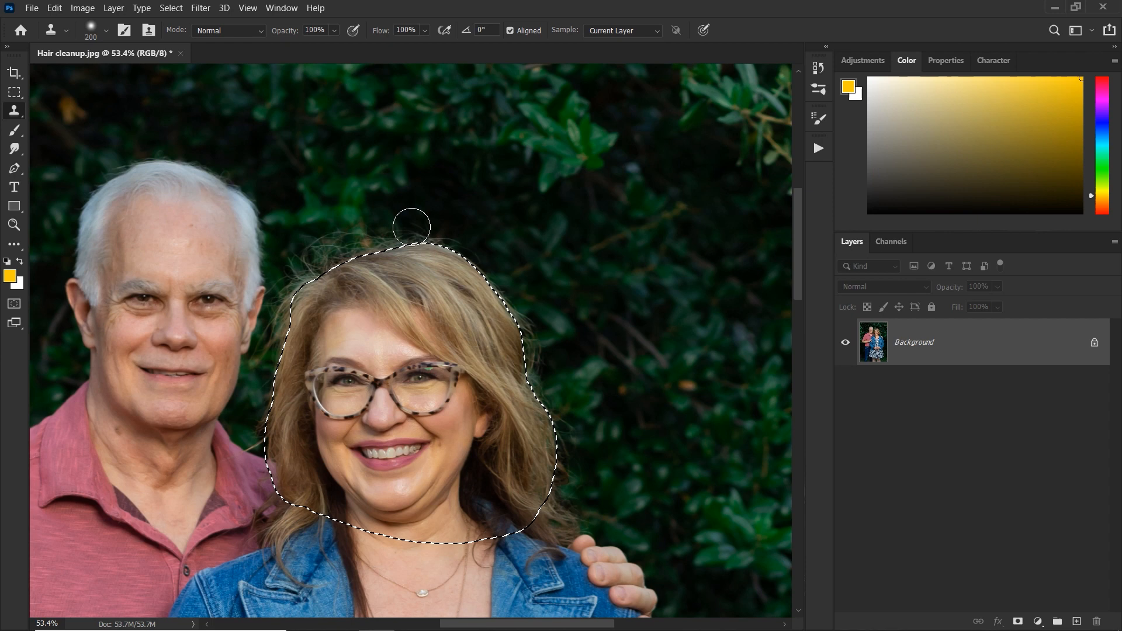
mouse_move(611, 245)
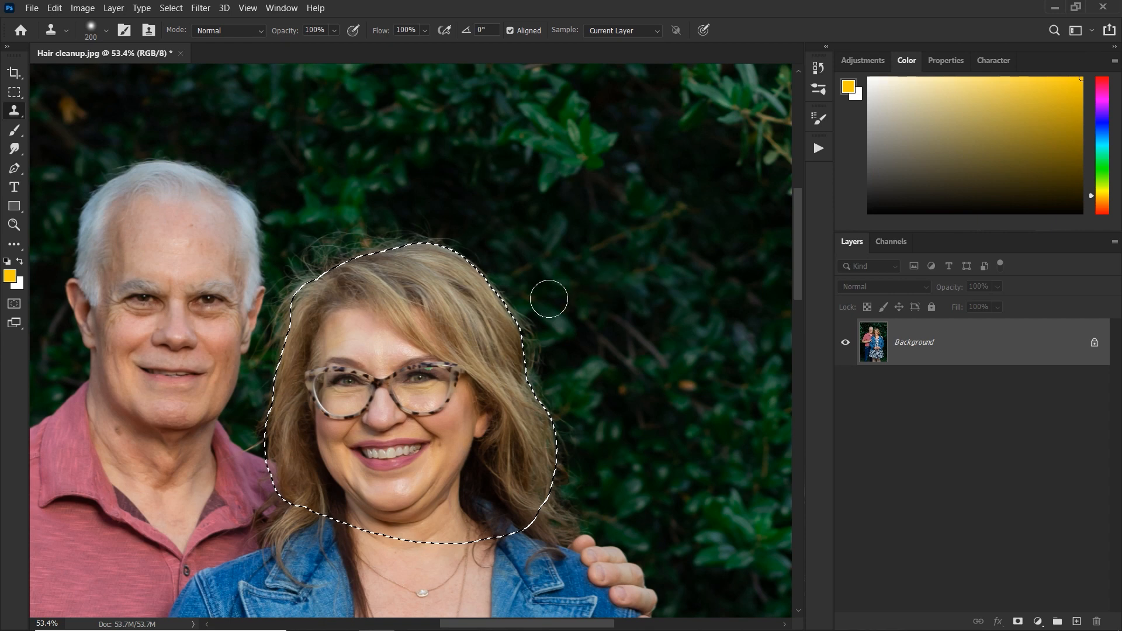
left_click_drag(549, 298, 520, 317)
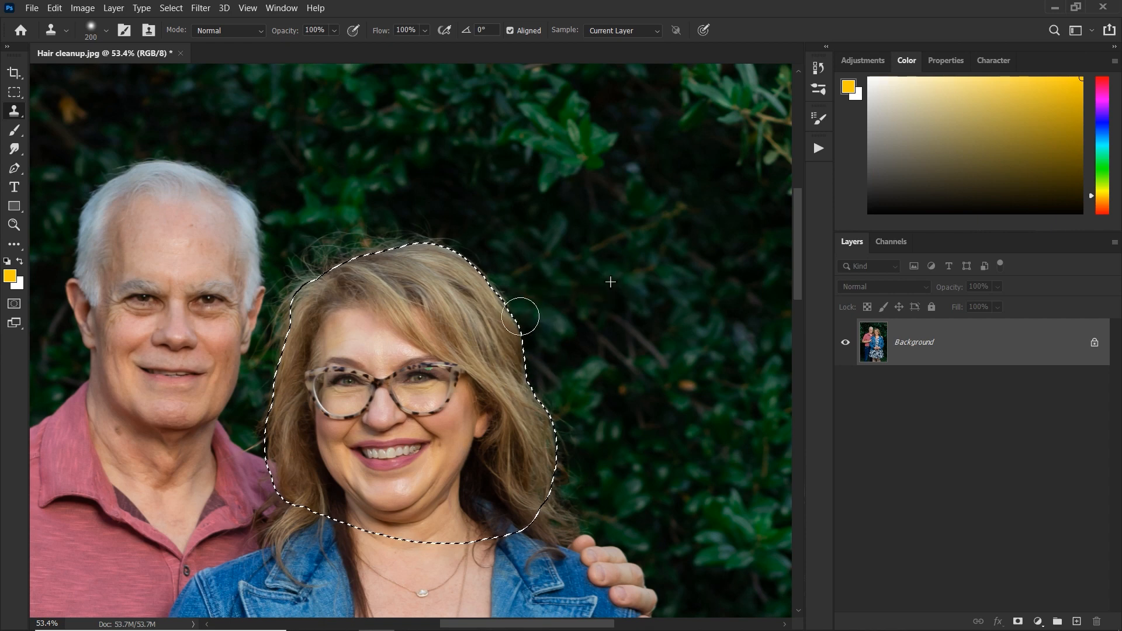
left_click_drag(520, 316, 569, 451)
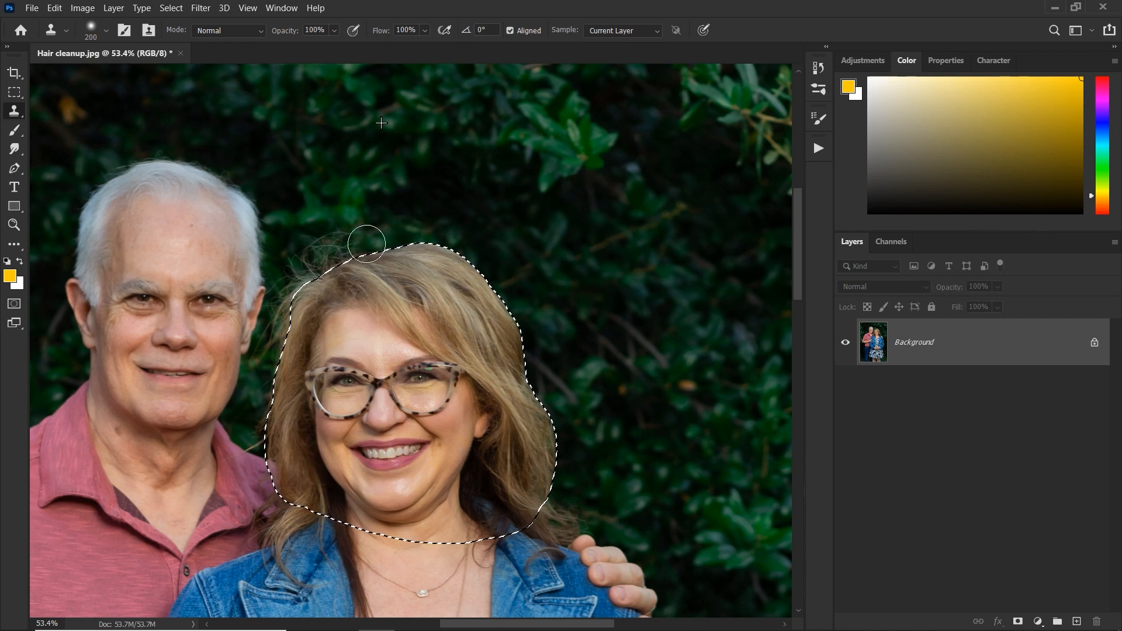
- Resample foliage above her head and clone over the upper-left flyaway hairs
left_click(351, 257)
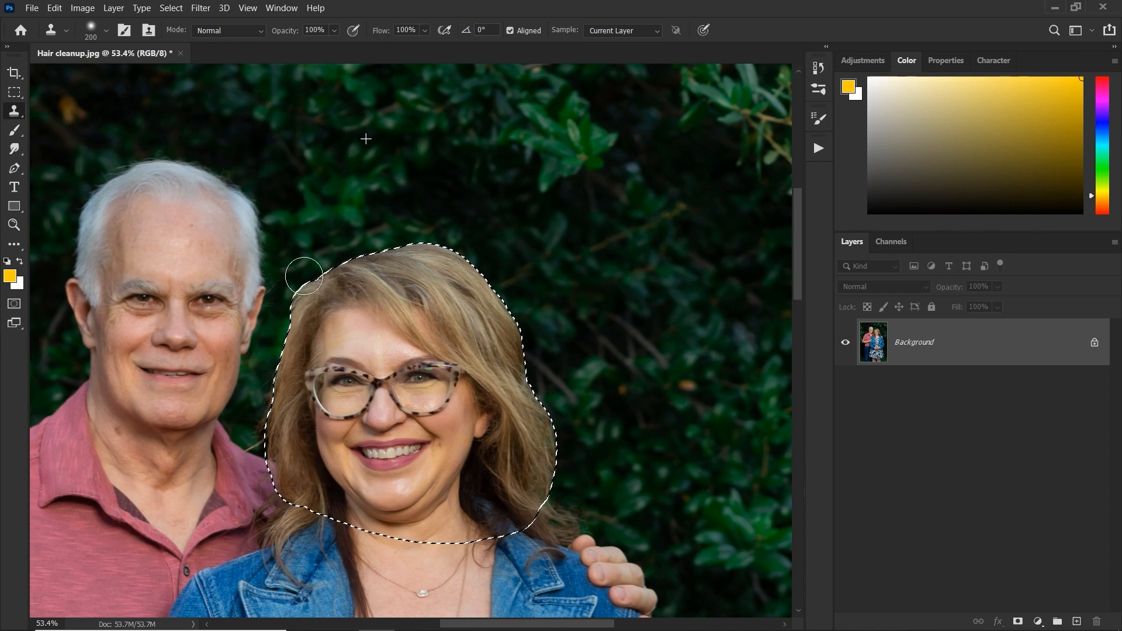
left_click_drag(308, 276, 215, 243)
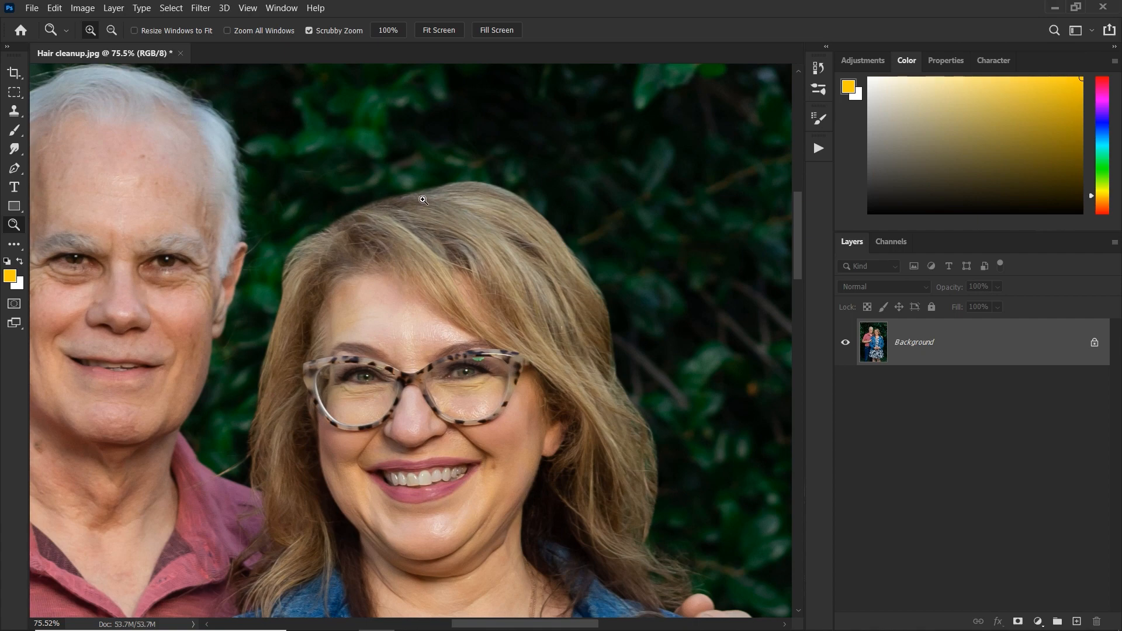
mouse_move(624, 366)
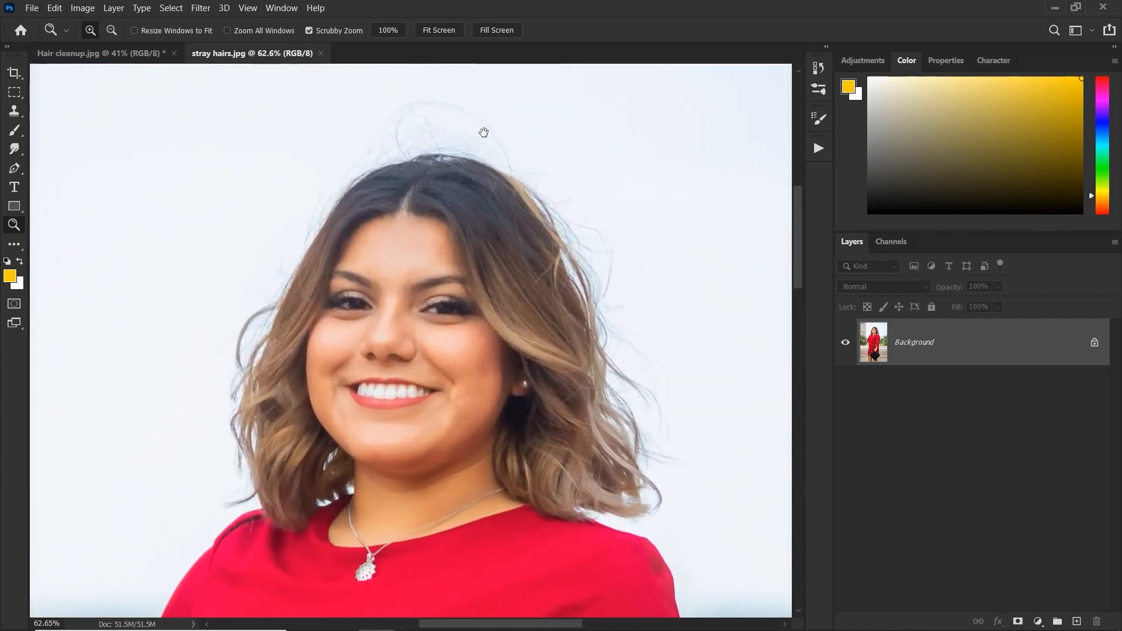
- Enter Quick Mask (Q) with a brush and mask the top and right of her head
key("q")
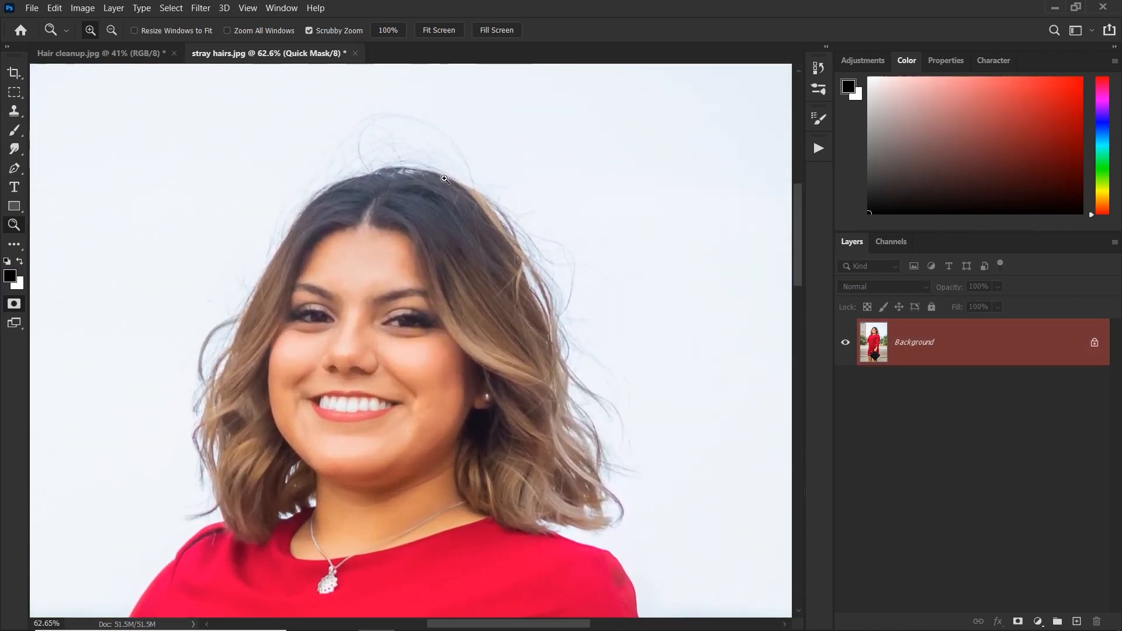
left_click(12, 129)
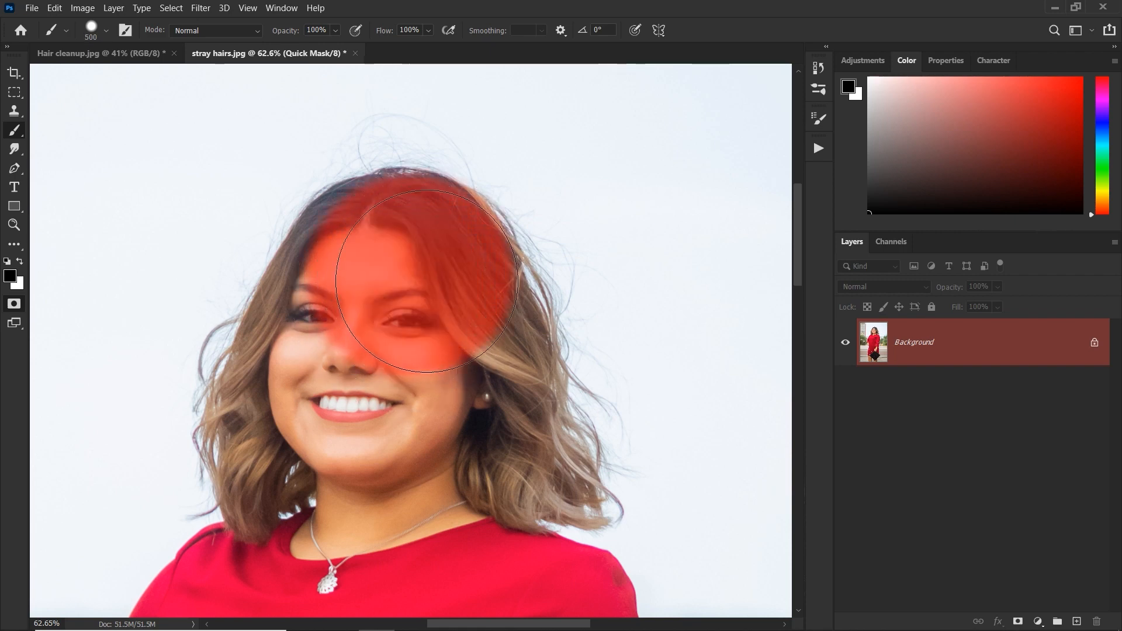
left_click_drag(425, 276, 476, 397)
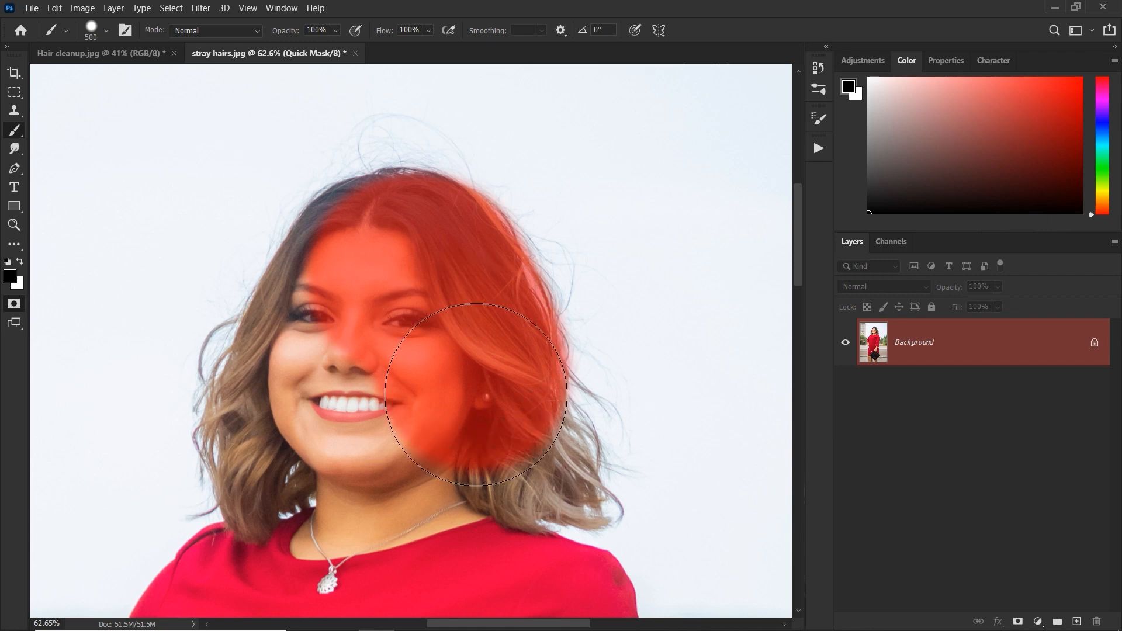
left_click_drag(479, 394, 364, 276)
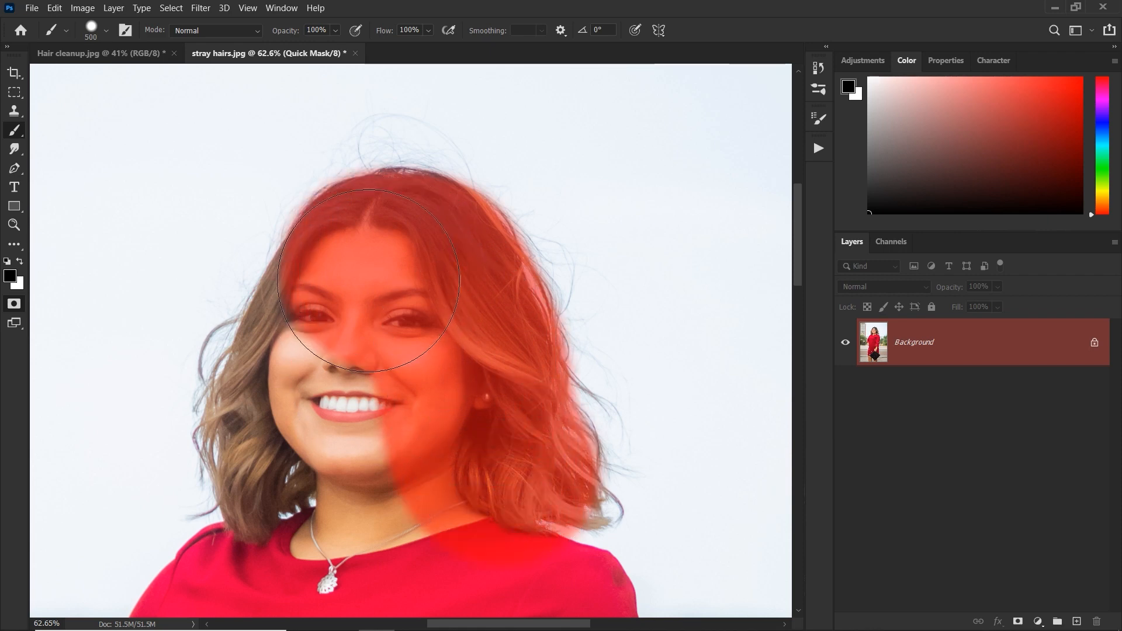
- Mask the left side, lower hair and neck, then convert the mask to a selection (Q)
left_click_drag(369, 279, 294, 422)
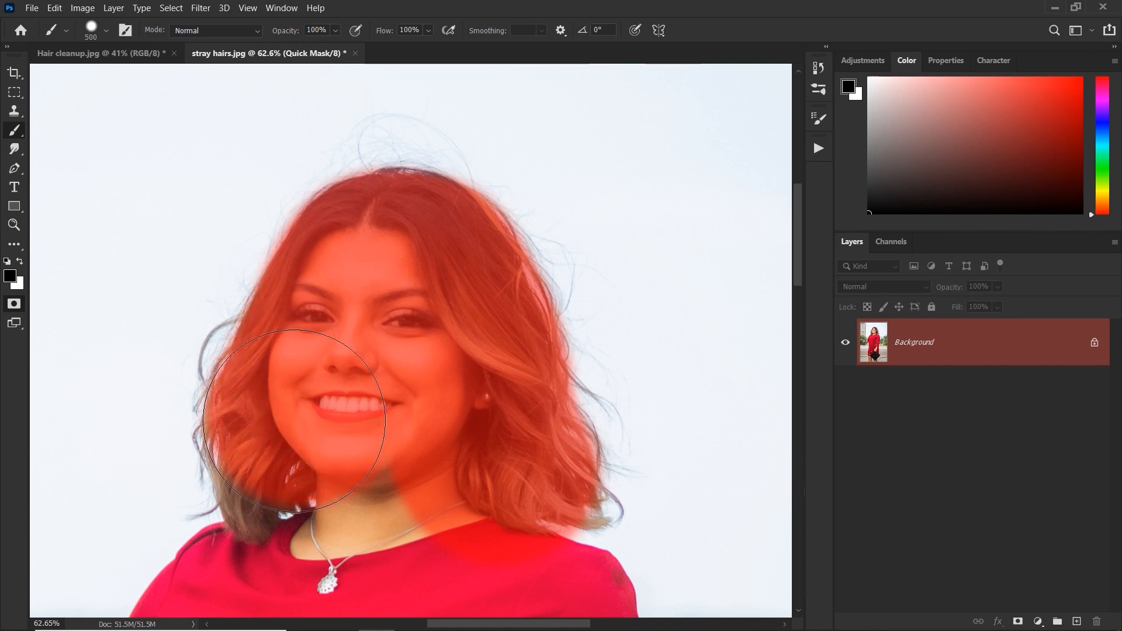
left_click_drag(294, 419, 433, 498)
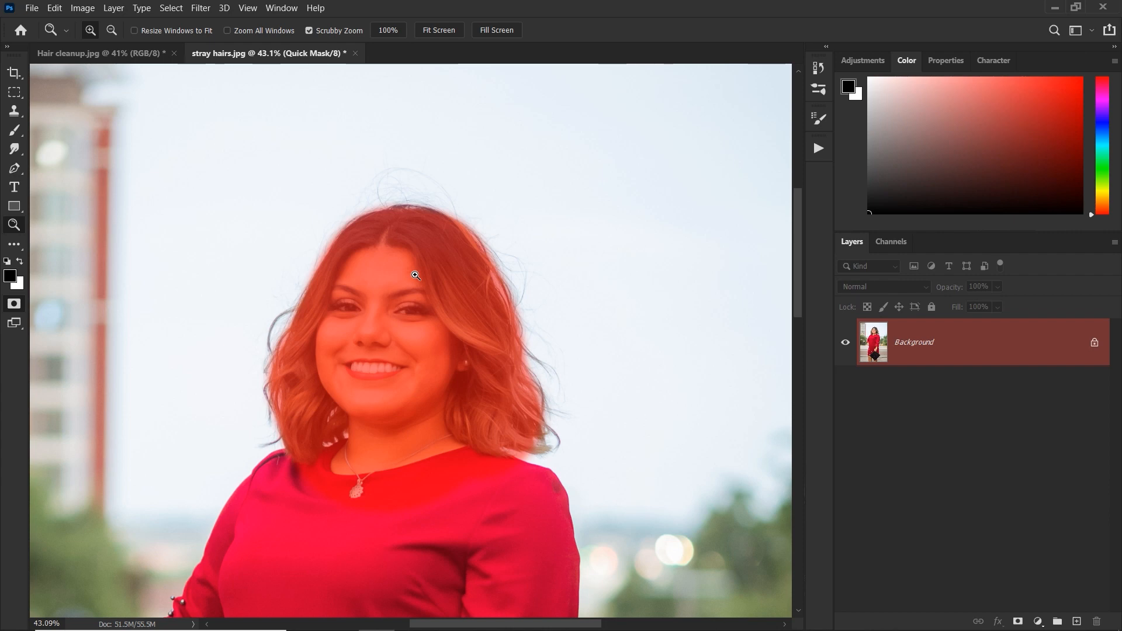
mouse_move(545, 157)
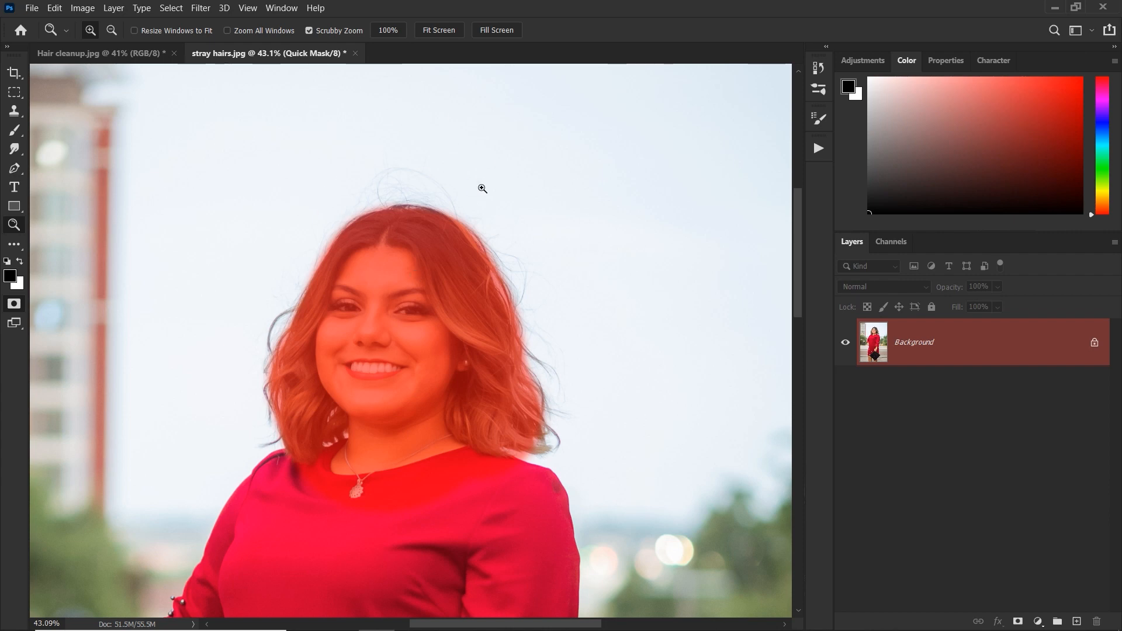
mouse_move(512, 215)
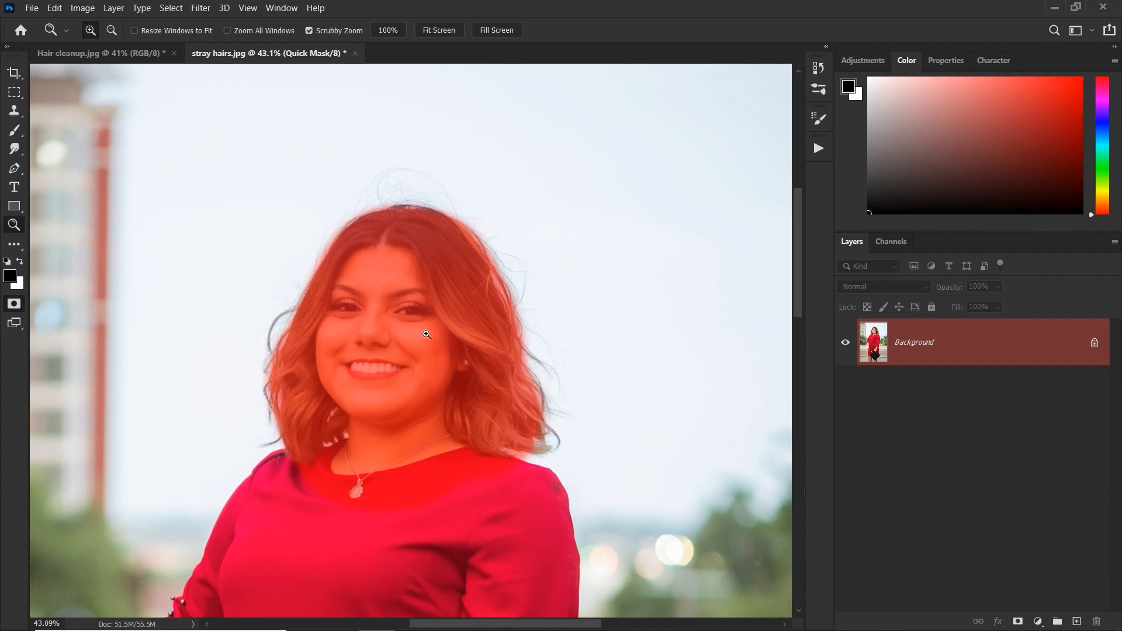
key("q")
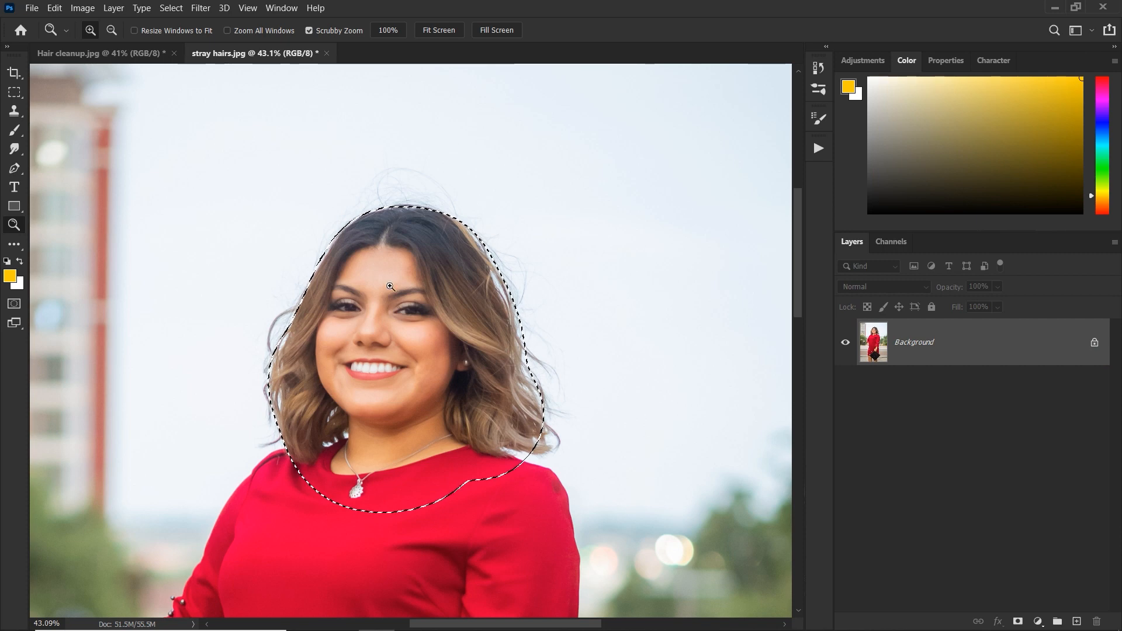
- Clone sampled sky over hairs above her head and near the right shoulder
left_click(14, 111)
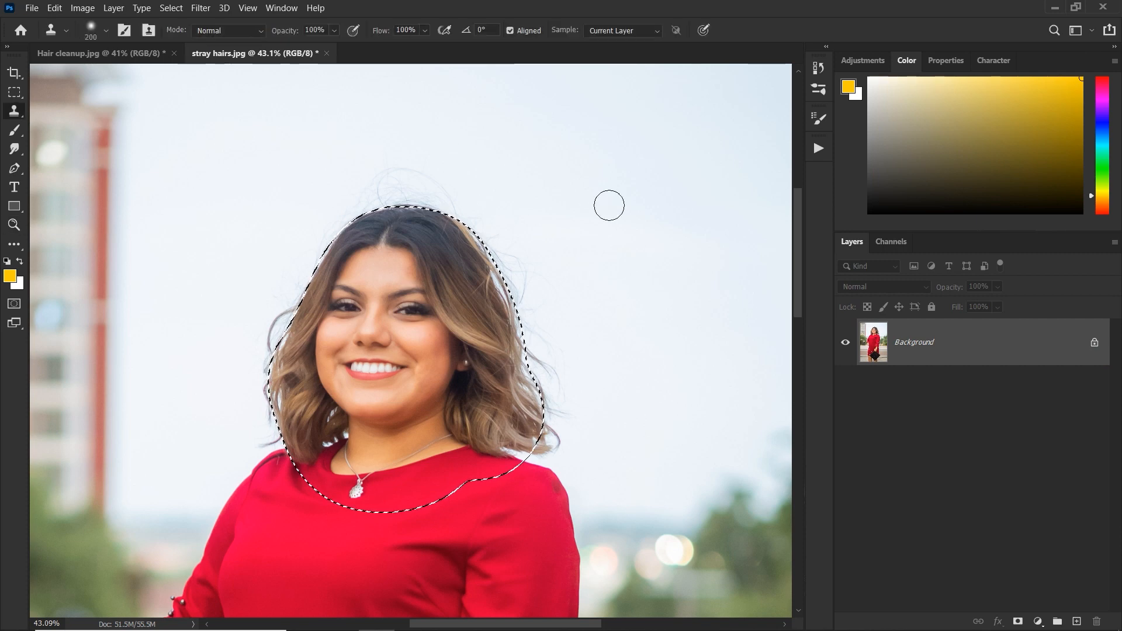
left_click(474, 215)
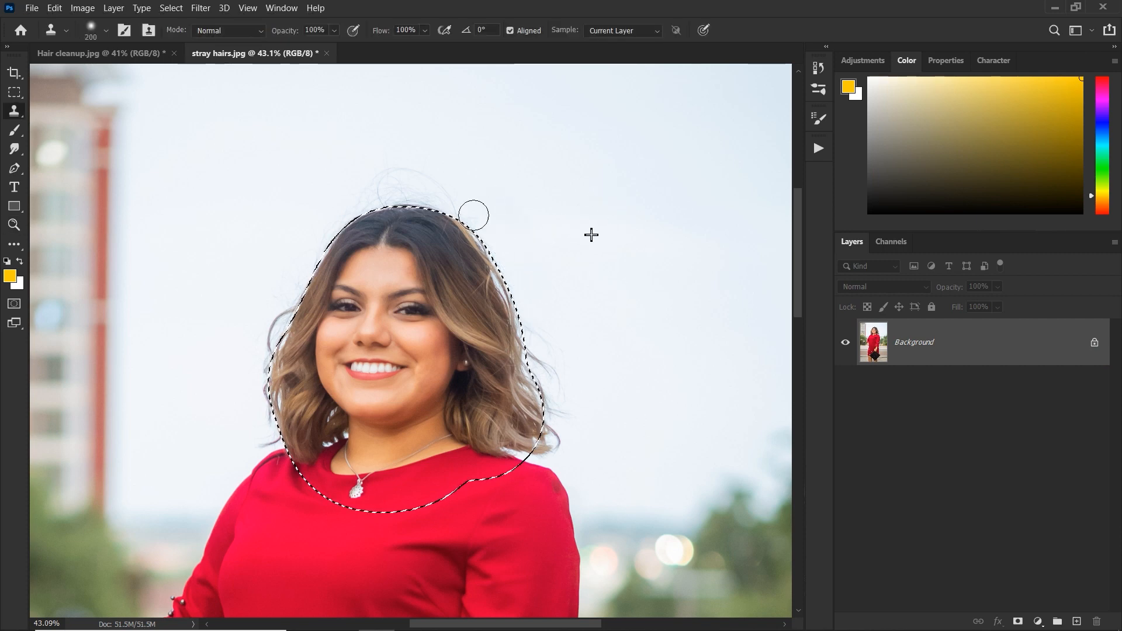
left_click(473, 215)
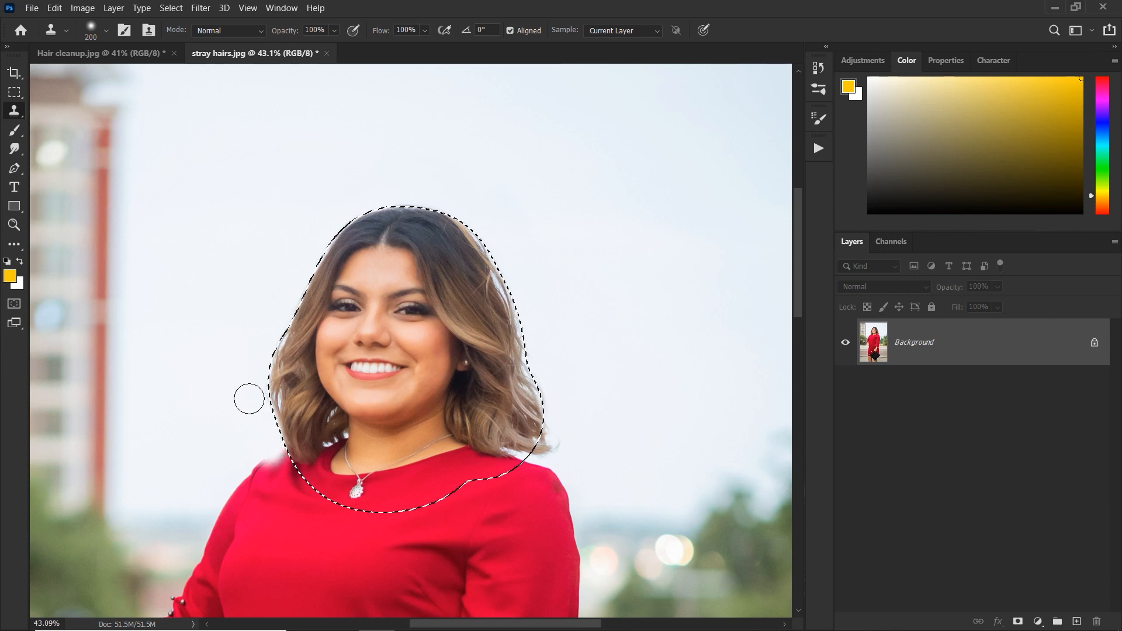
mouse_move(584, 449)
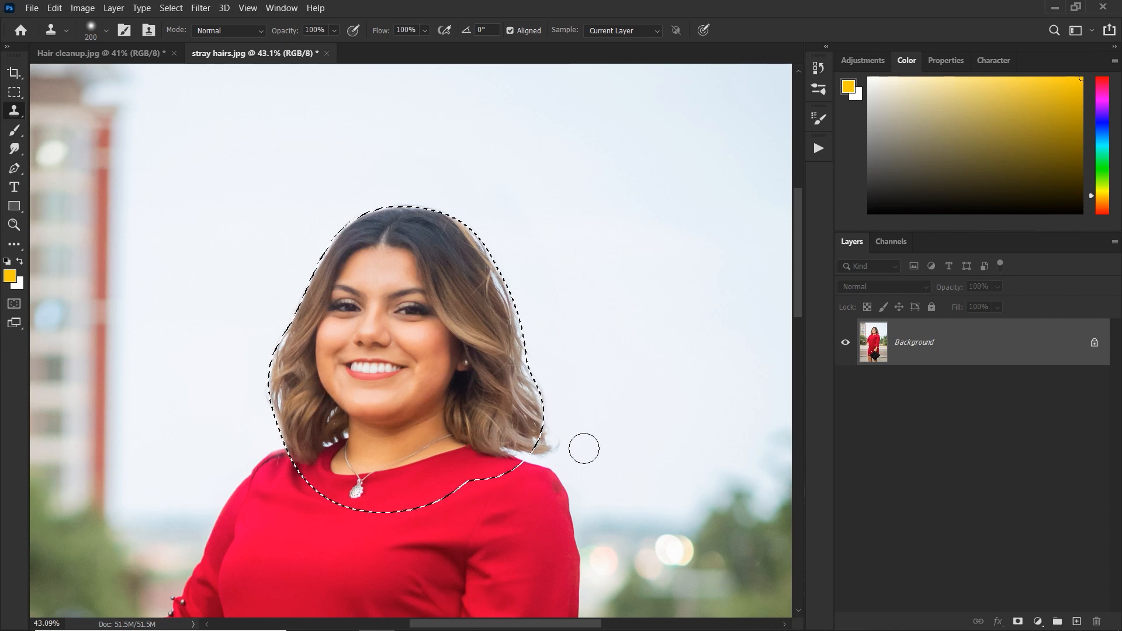
left_click(13, 225)
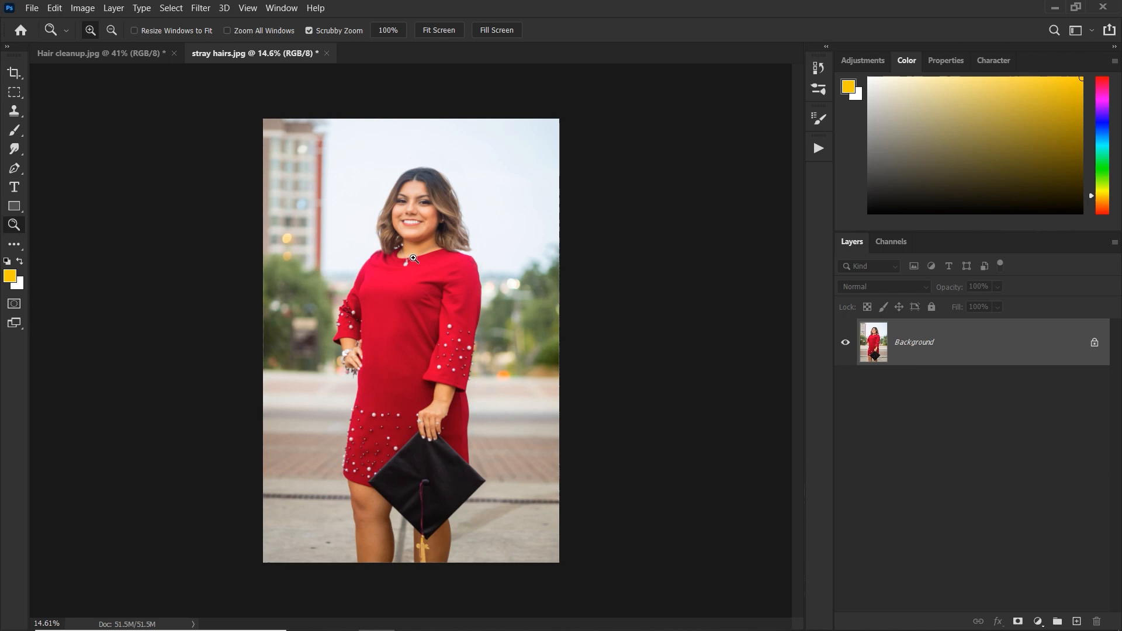
mouse_move(433, 234)
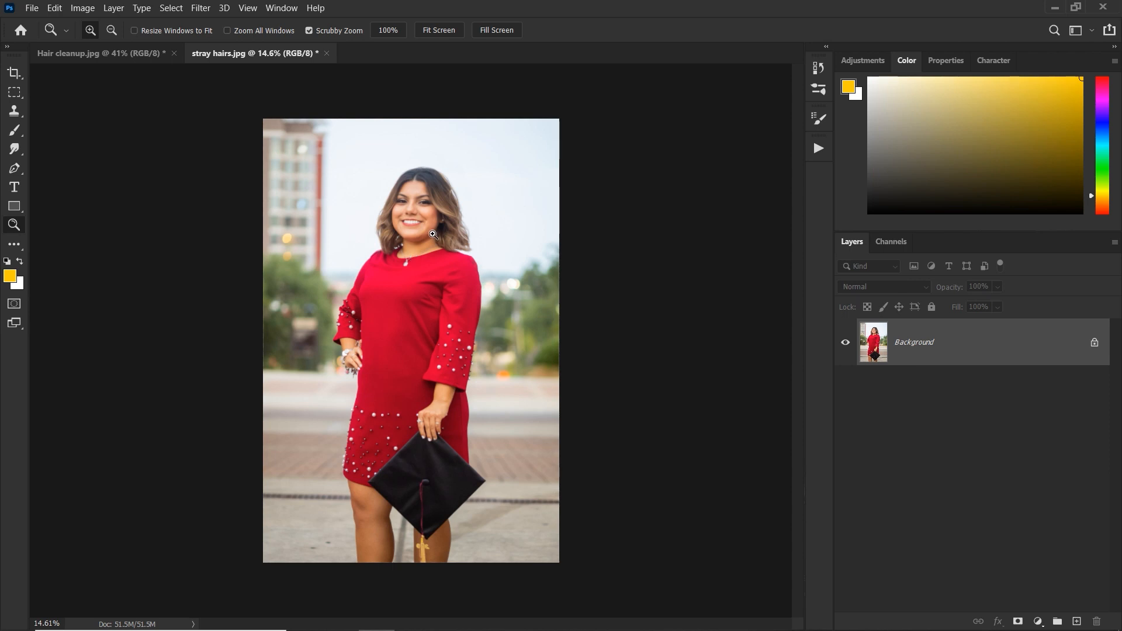
mouse_move(493, 256)
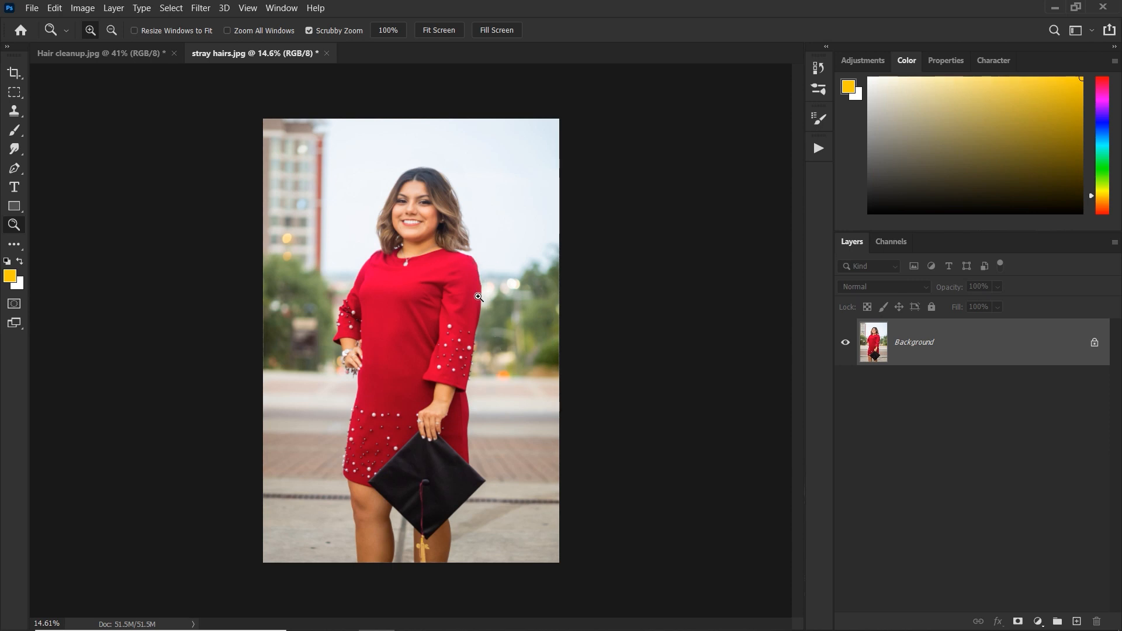
mouse_move(349, 258)
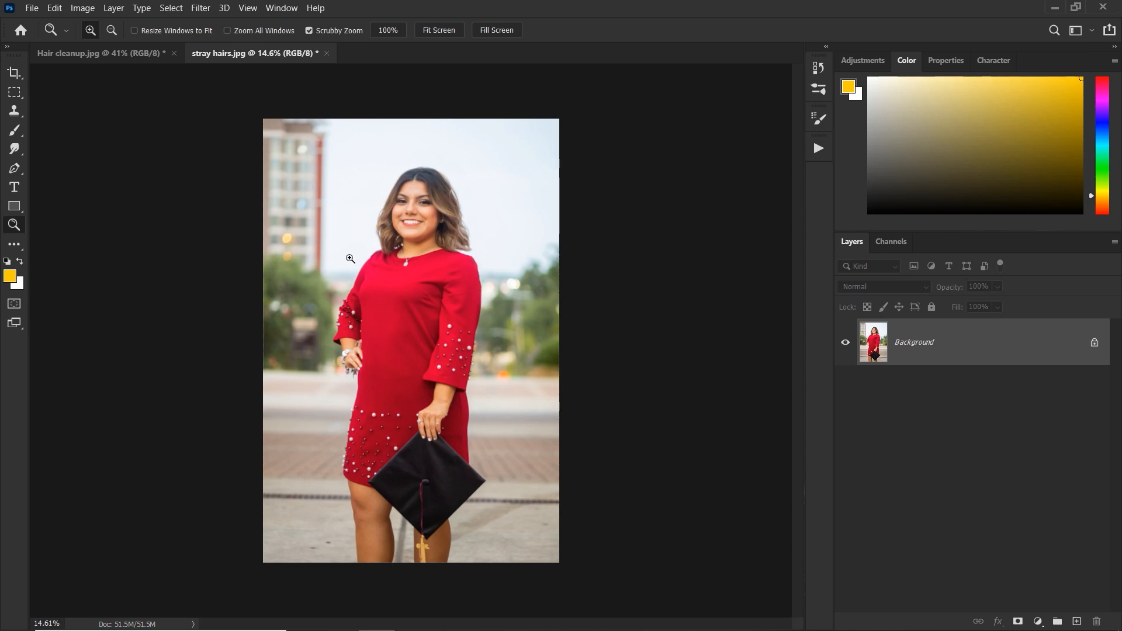
mouse_move(484, 247)
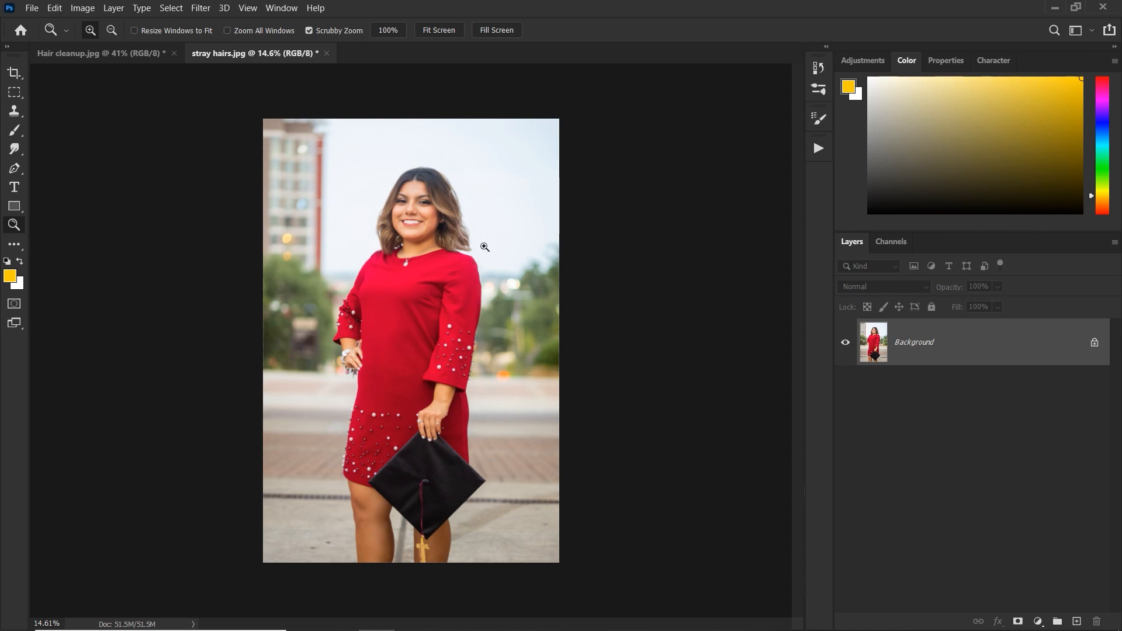
mouse_move(487, 252)
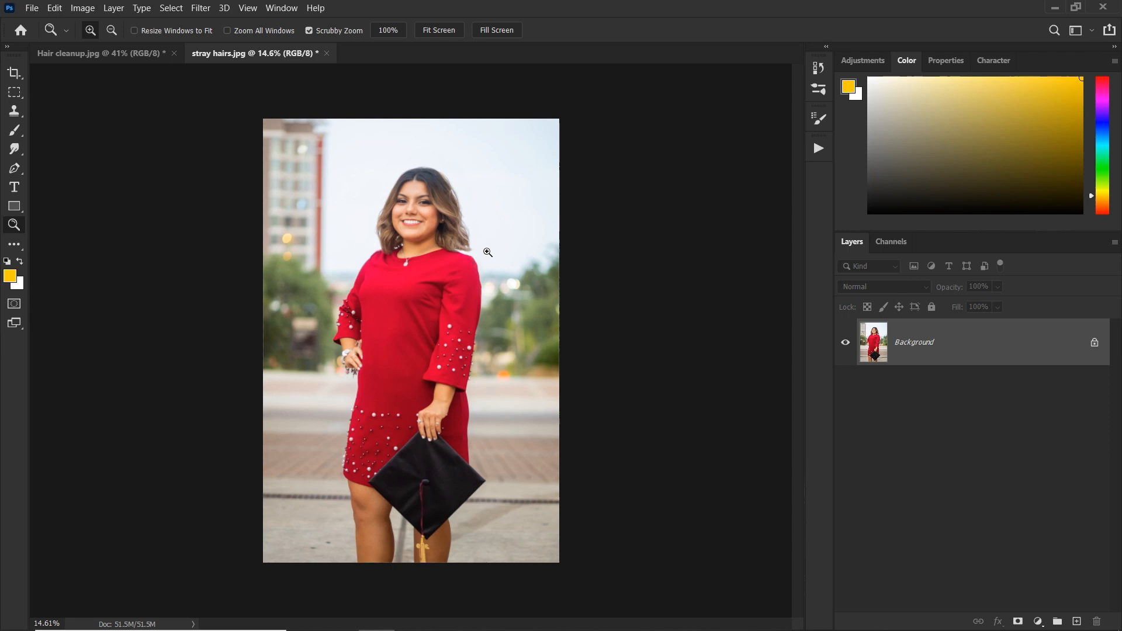
mouse_move(486, 250)
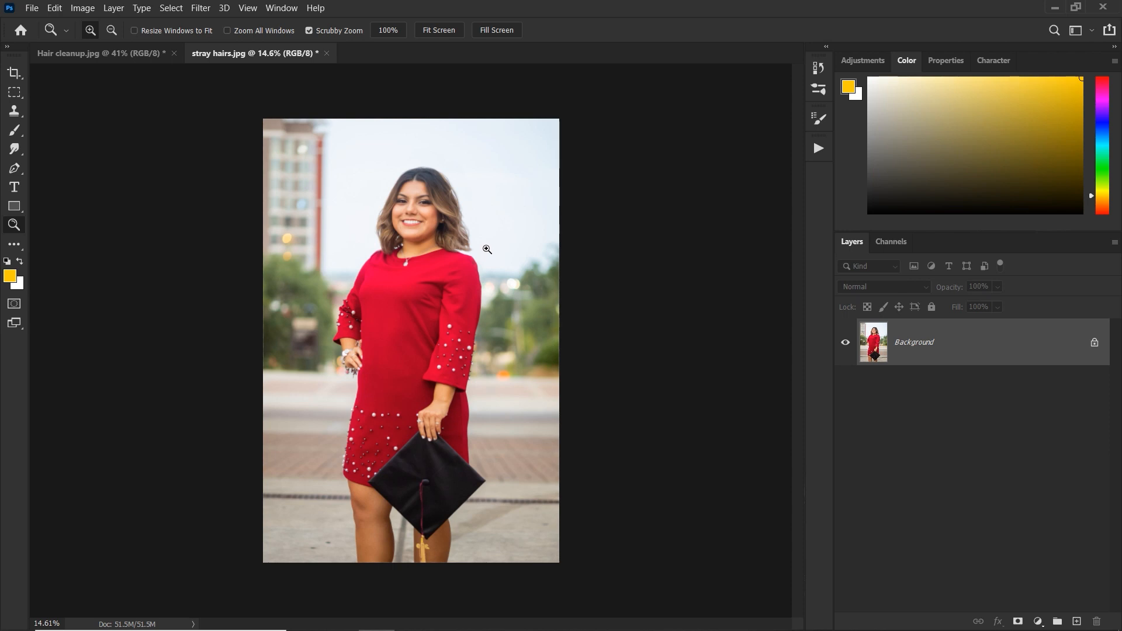